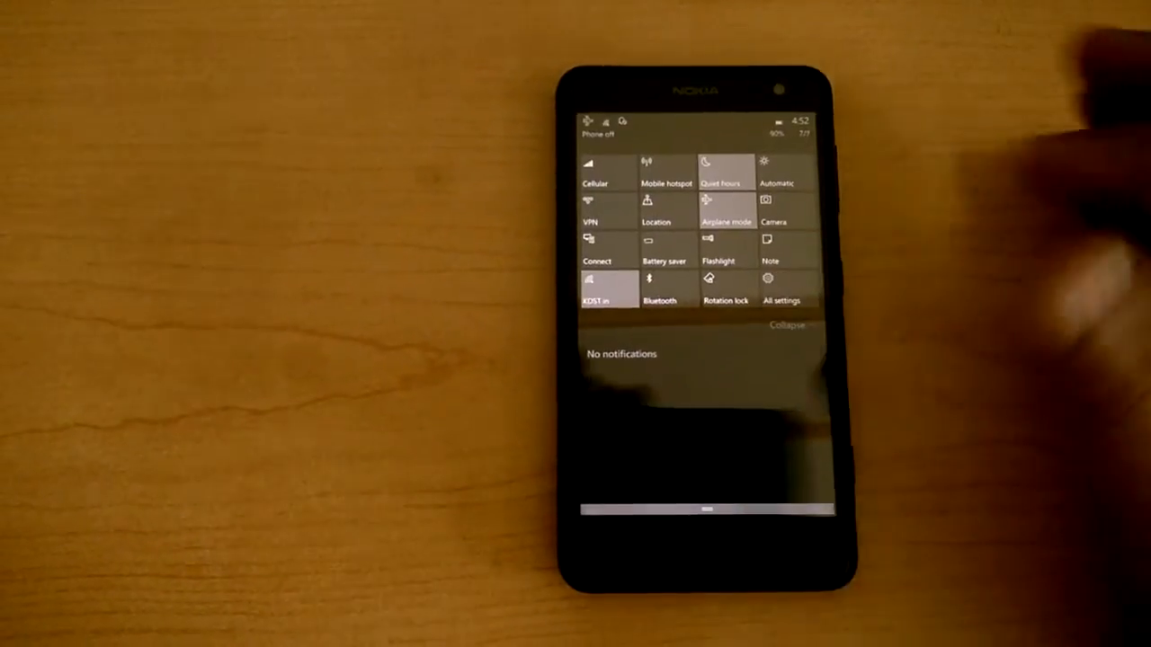
# Open Microsoft Edge's Hub on the star tab to show saved phone Favorites
pyautogui.click(780, 287)
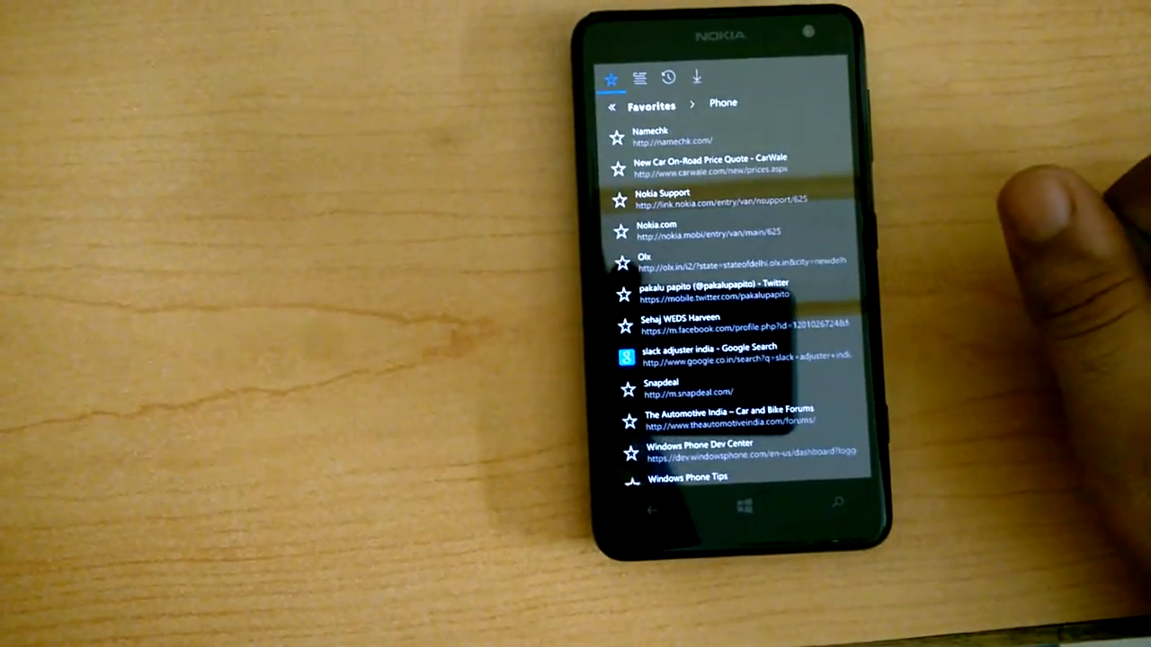
# Scroll down and back up through the Edge Favorites list before returning to Start
pyautogui.scroll(-3)
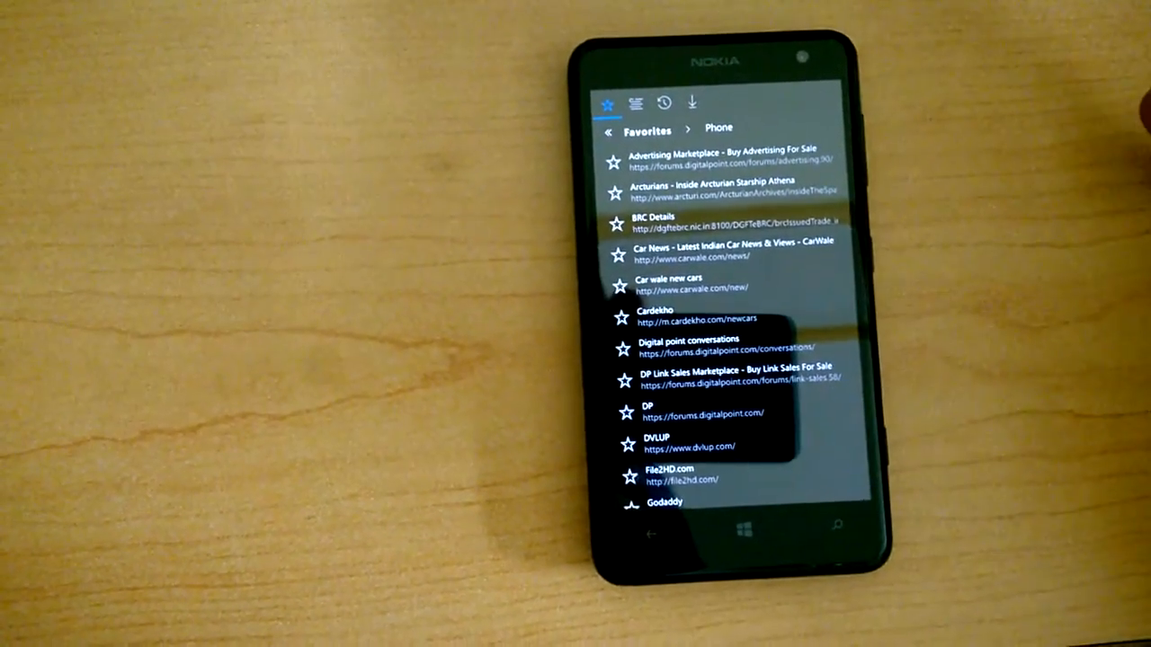
pyautogui.scroll(3)
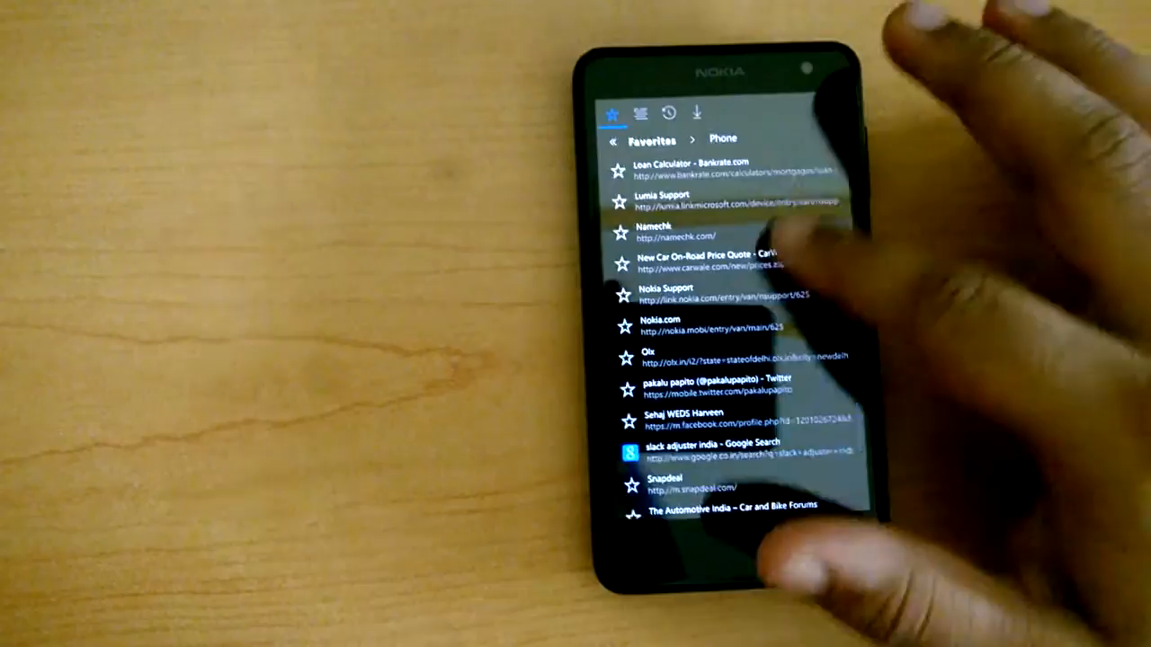
pyautogui.scroll(3)
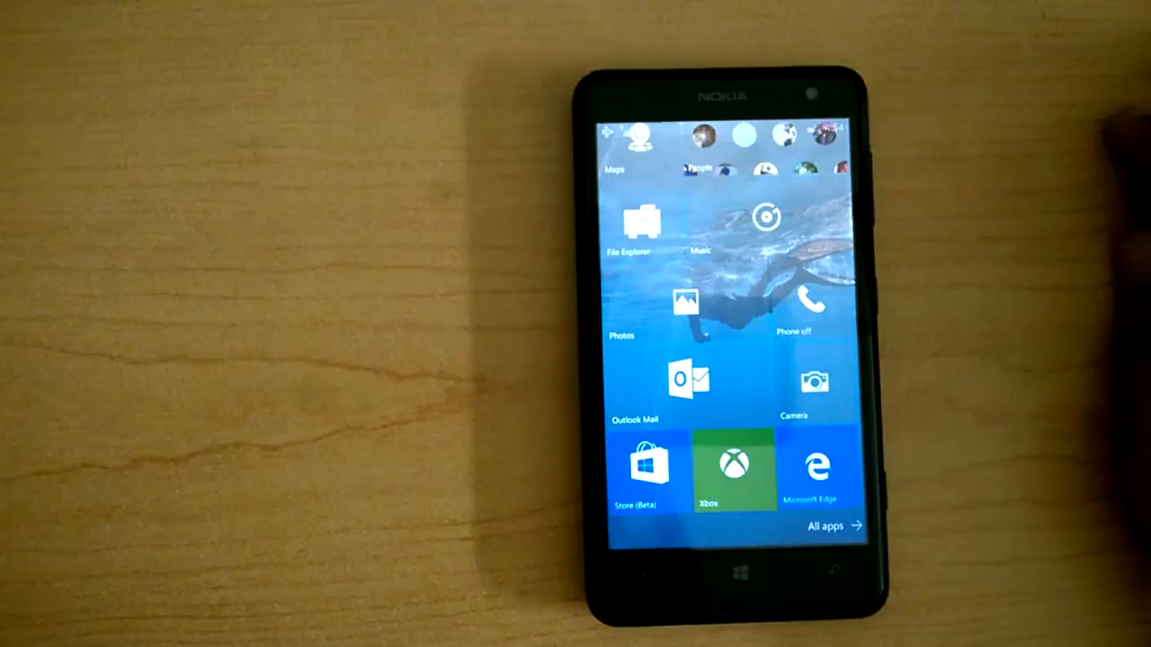
# Launch Edge from its tile and show the two open tabs, including Nokia Views
pyautogui.click(812, 472)
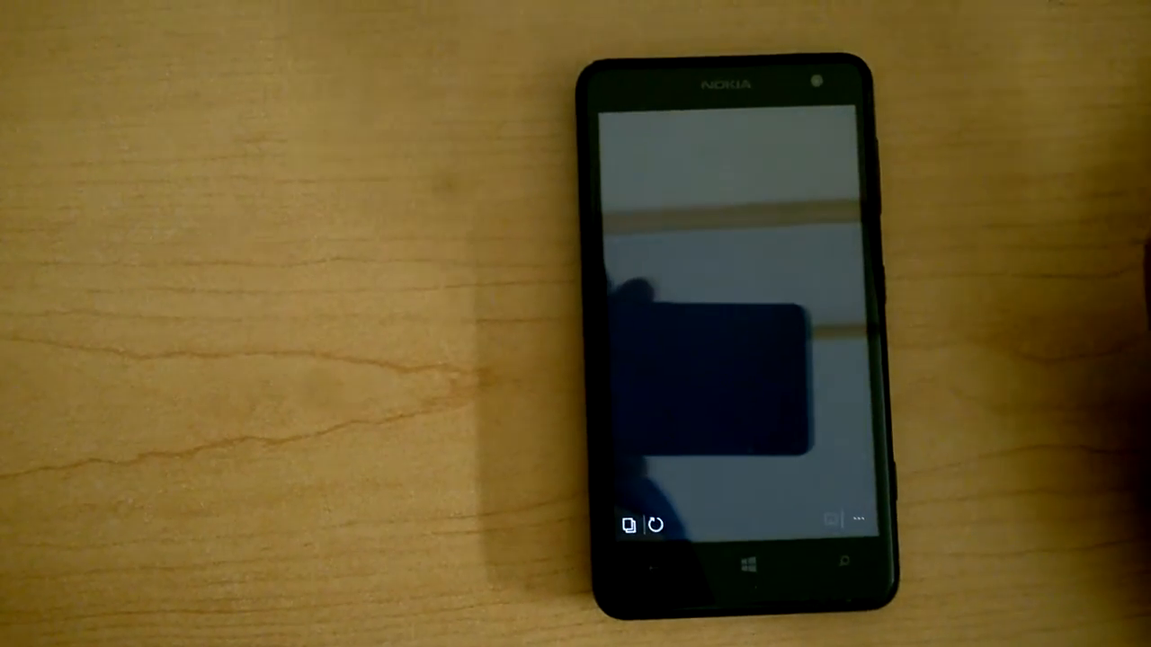
pyautogui.click(861, 519)
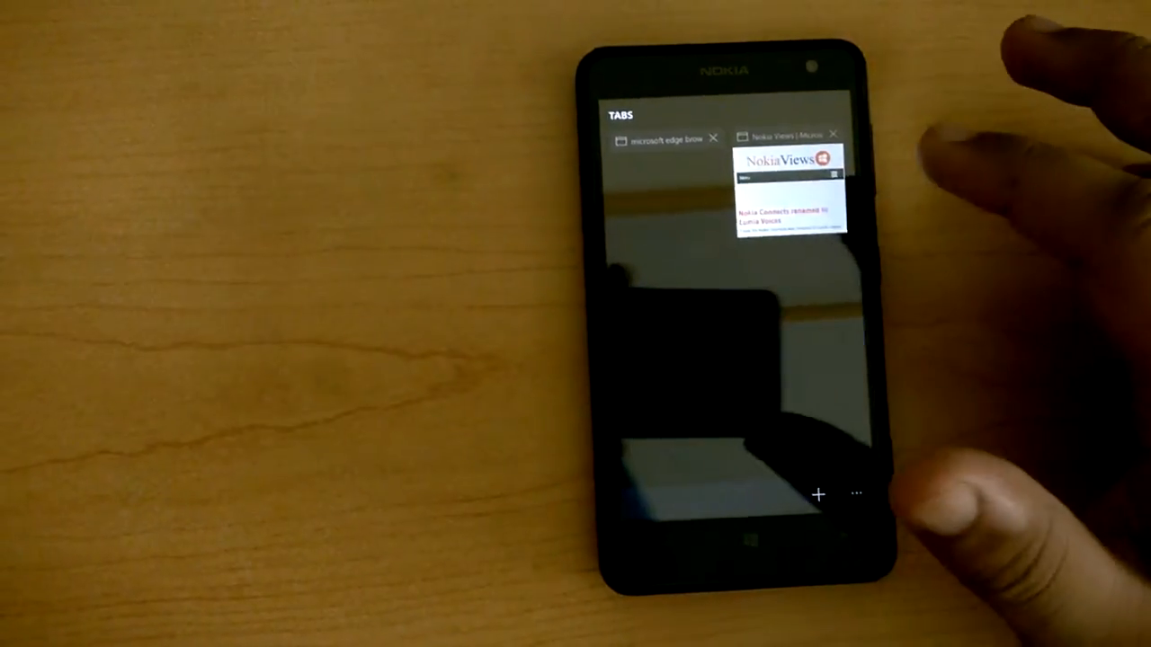
# Switch to the Nokia Views tab, scroll the article, then load techmeme.com/m
pyautogui.click(786, 189)
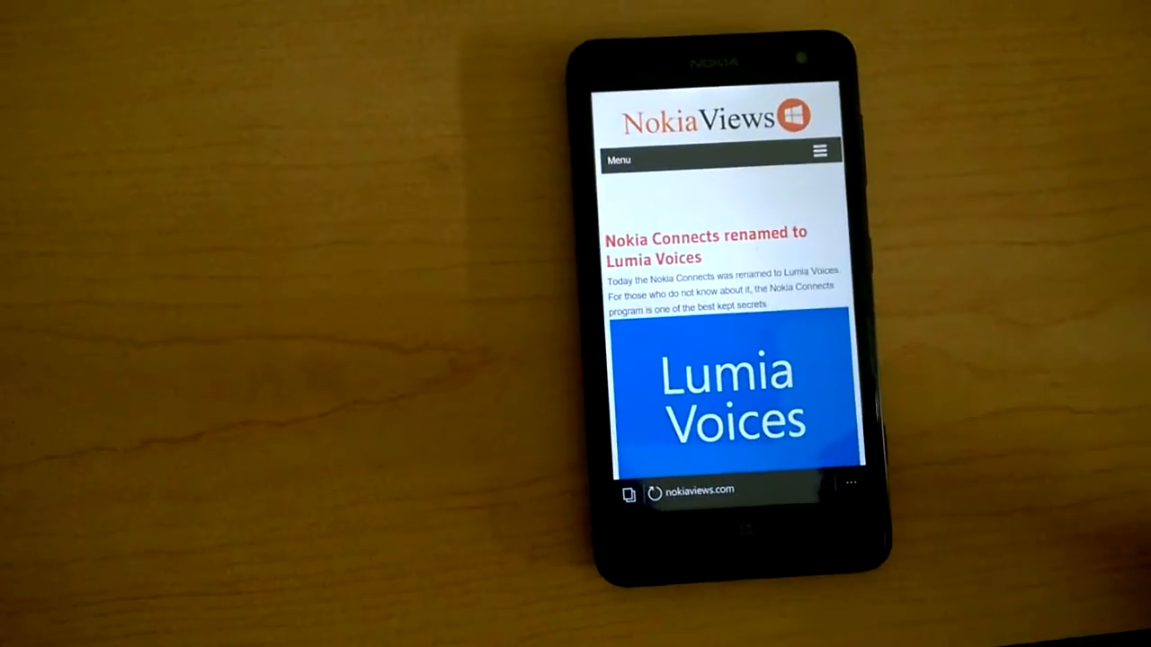
pyautogui.scroll(-3)
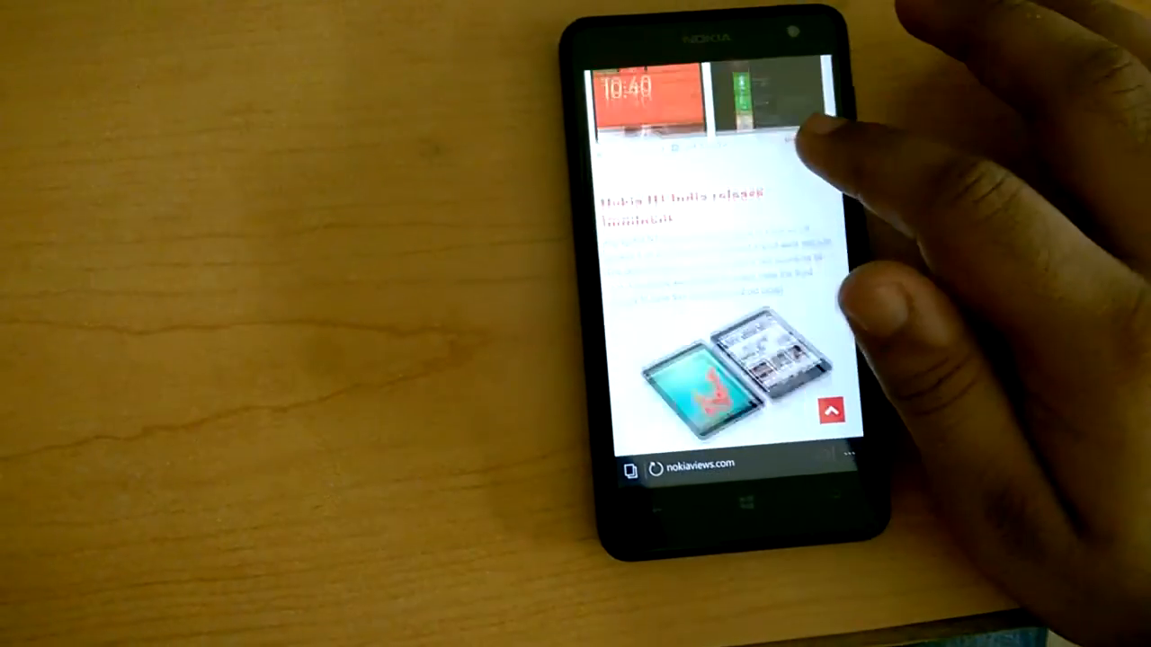
pyautogui.click(852, 454)
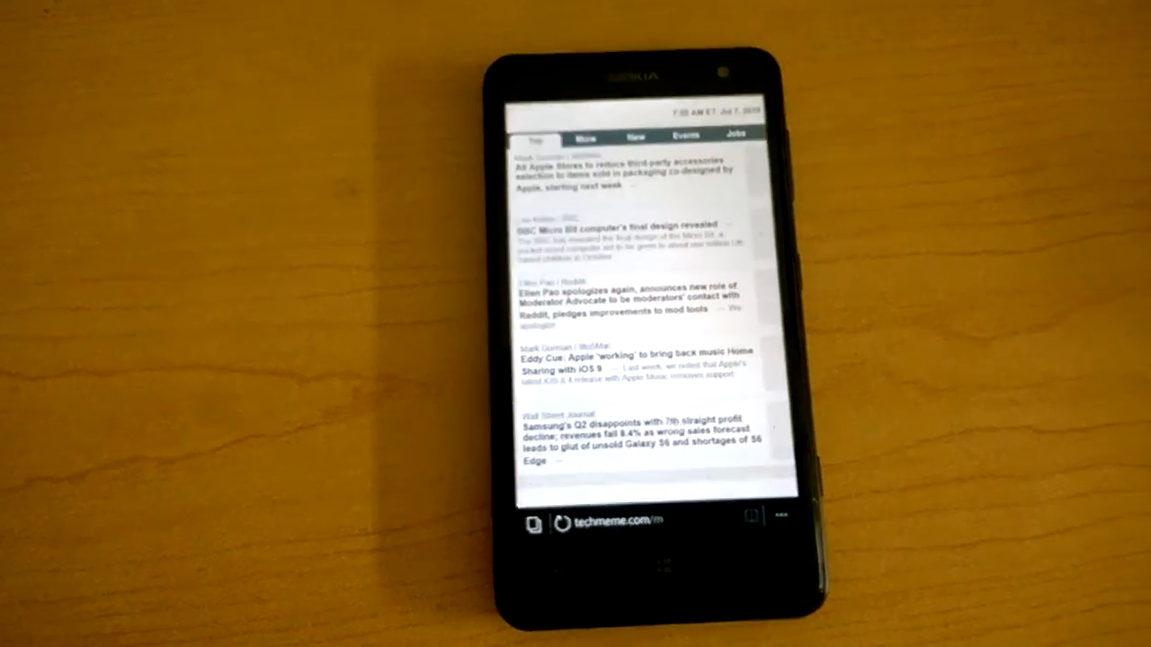
# Scroll the enlarged full Techmeme site and choose Select all from the long-press menu
pyautogui.scroll(-3)
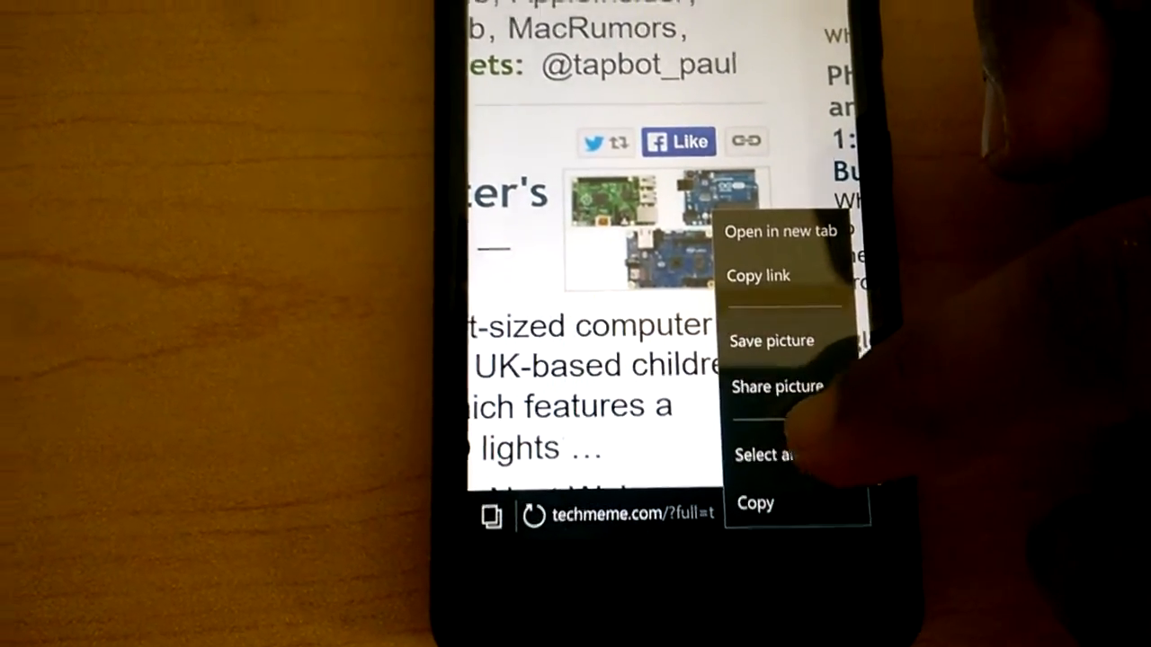
pyautogui.click(760, 455)
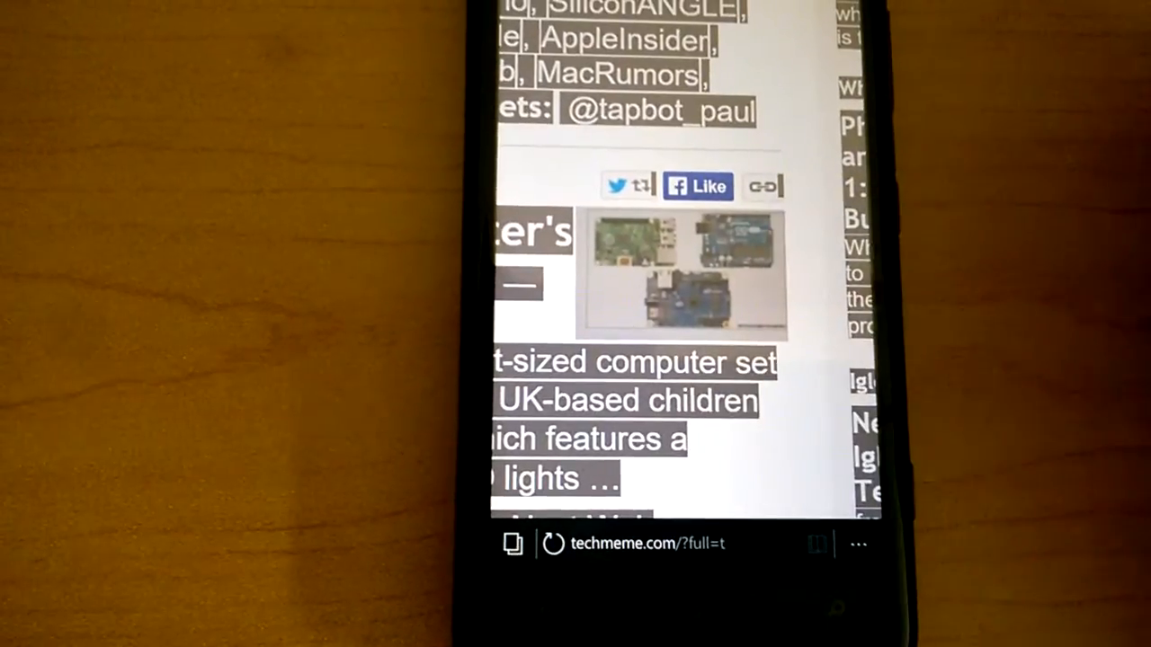